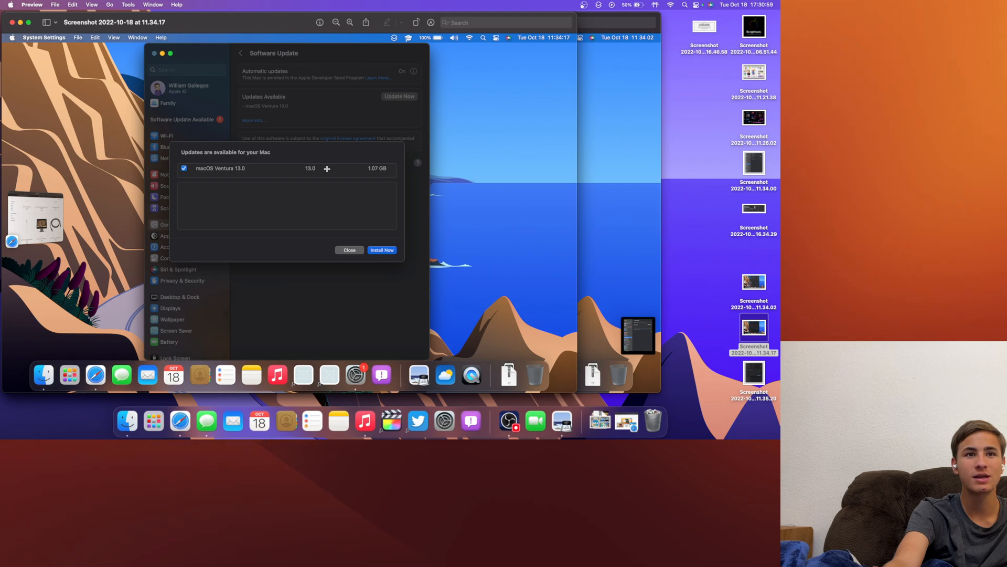
mouse_move(377, 168)
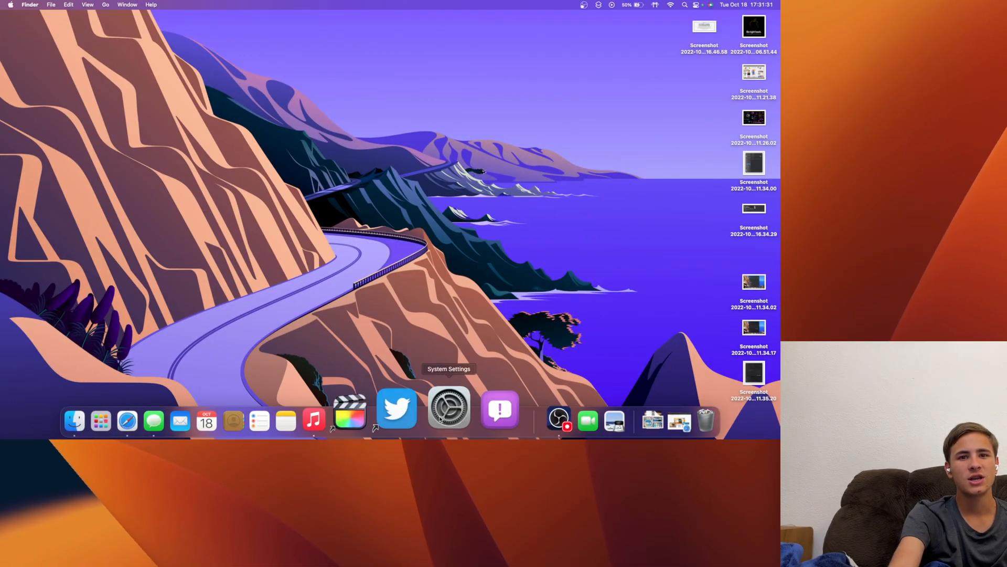
Launch System Settings and reopen General > About to show macOS Ventura 13.0 with the build hidden
click(449, 408)
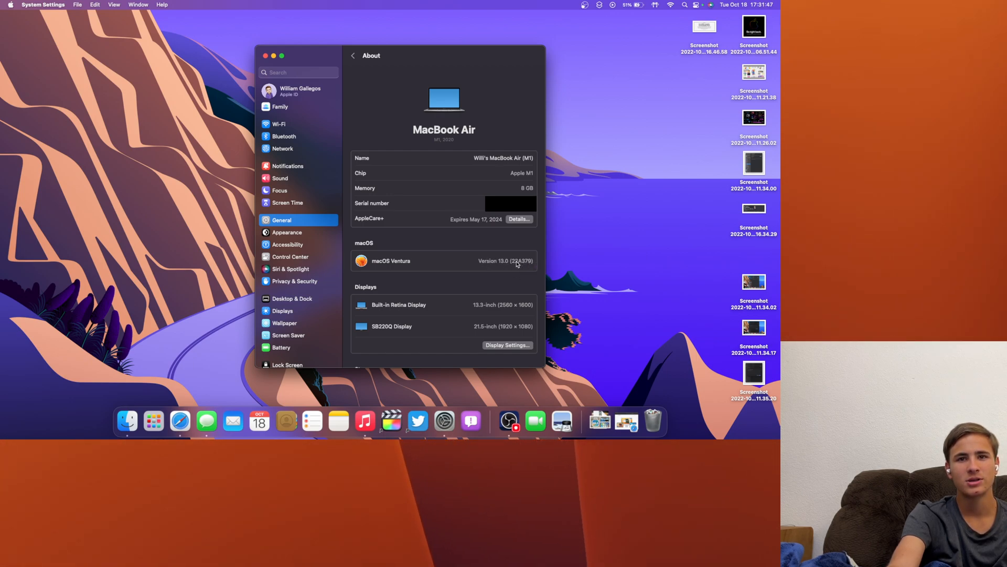
mouse_move(394, 262)
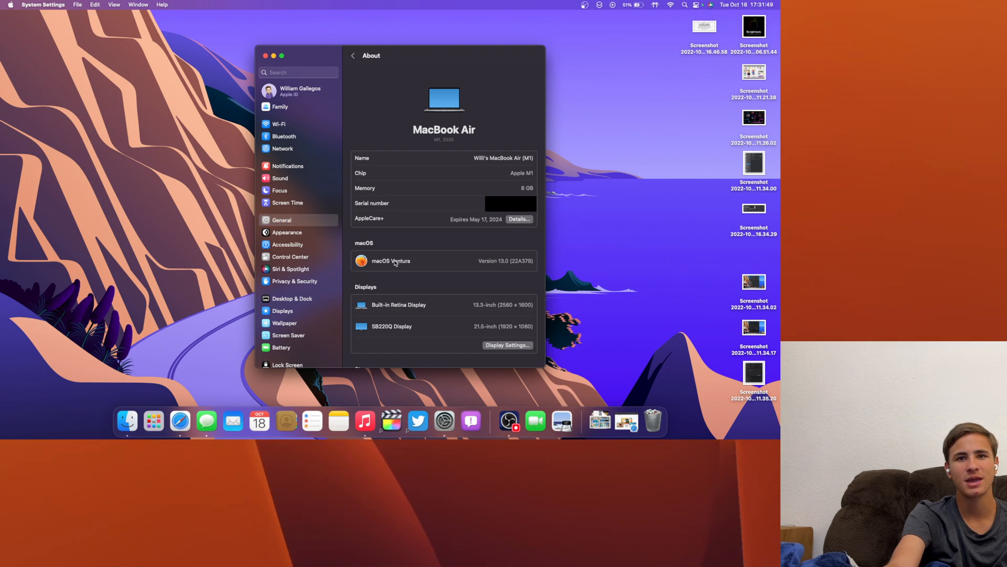
mouse_move(500, 270)
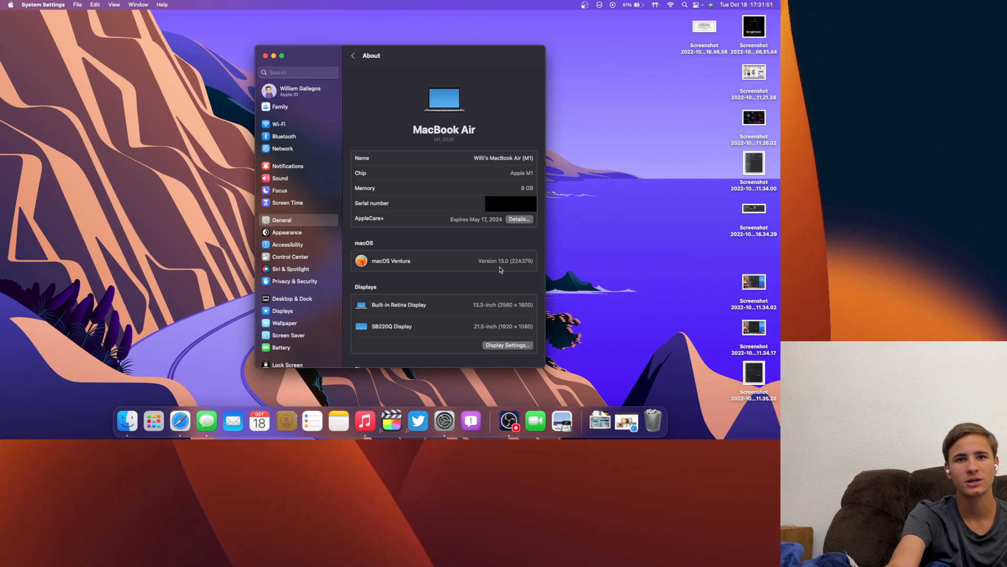
click(352, 55)
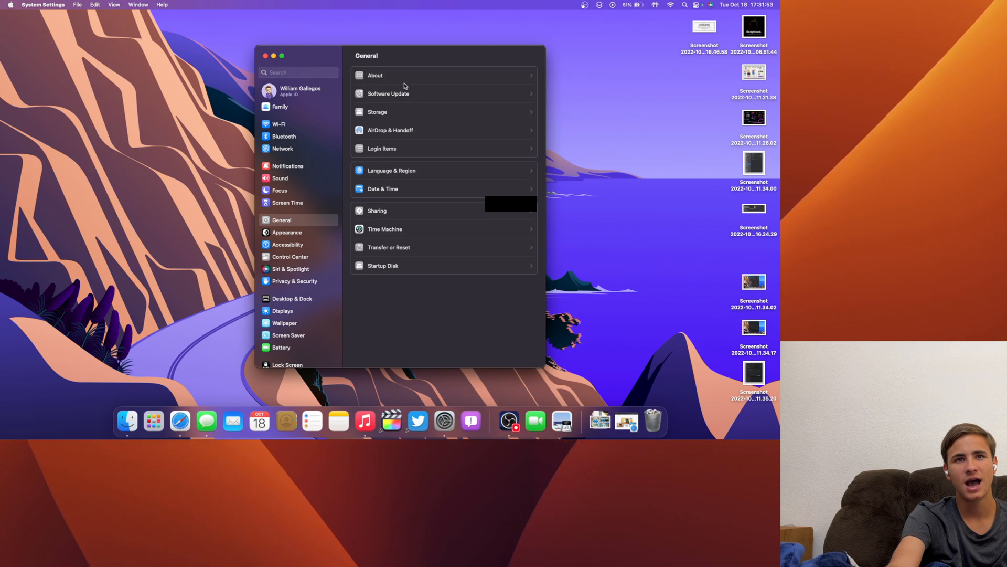
click(375, 75)
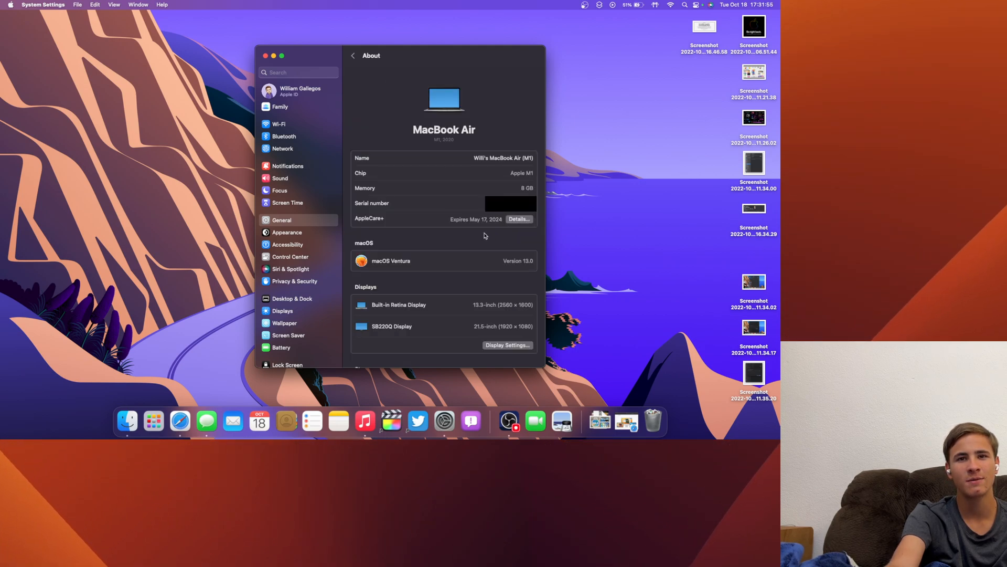
mouse_move(508, 263)
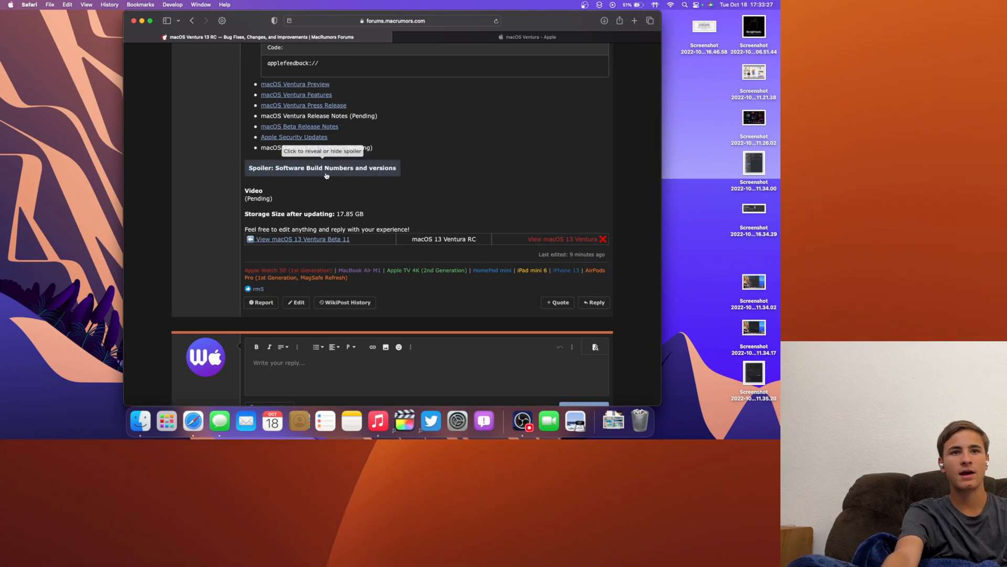
Expand the 'Software Build Numbers and versions' spoiler and scroll through its table
click(322, 168)
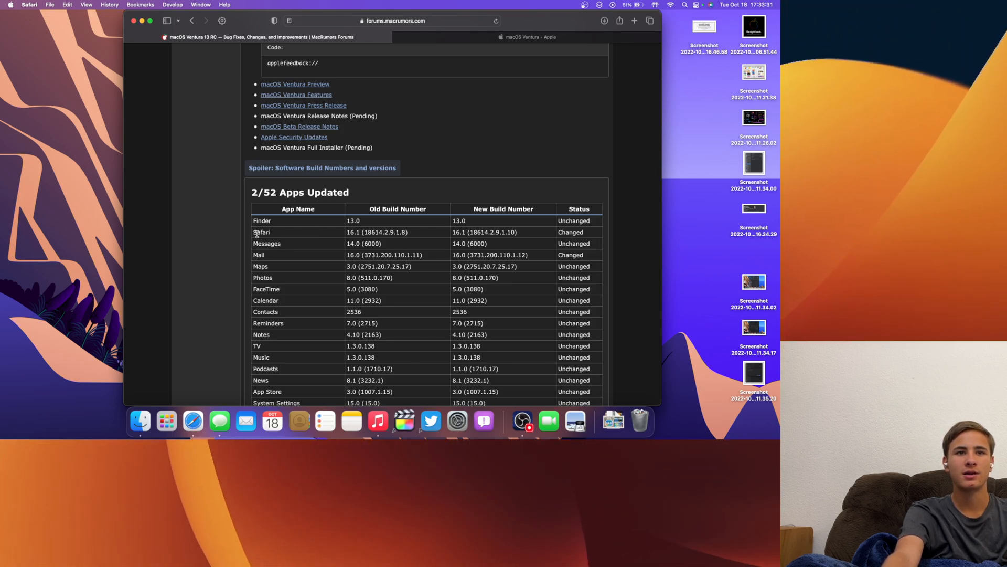
scroll(down, 3)
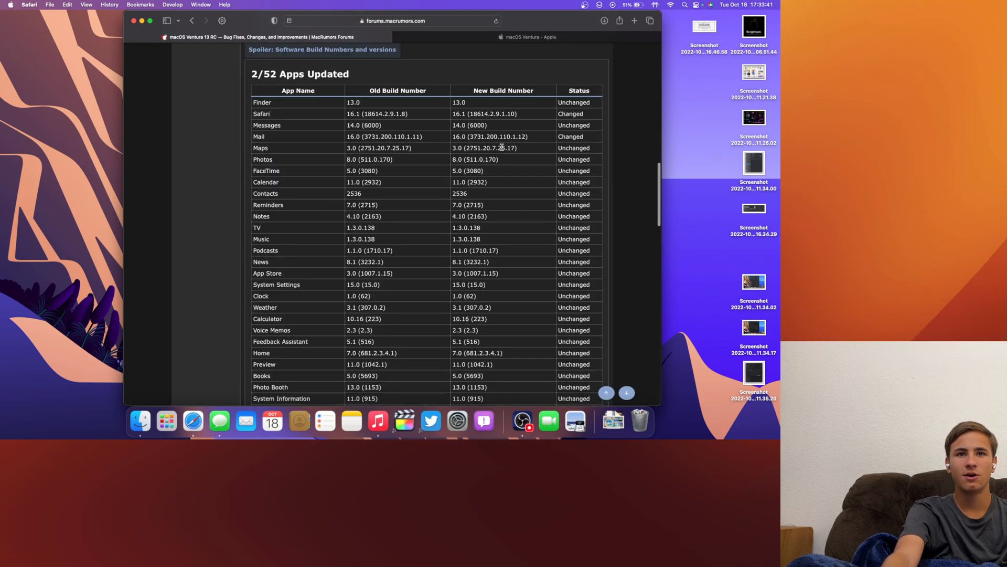
double_click(485, 114)
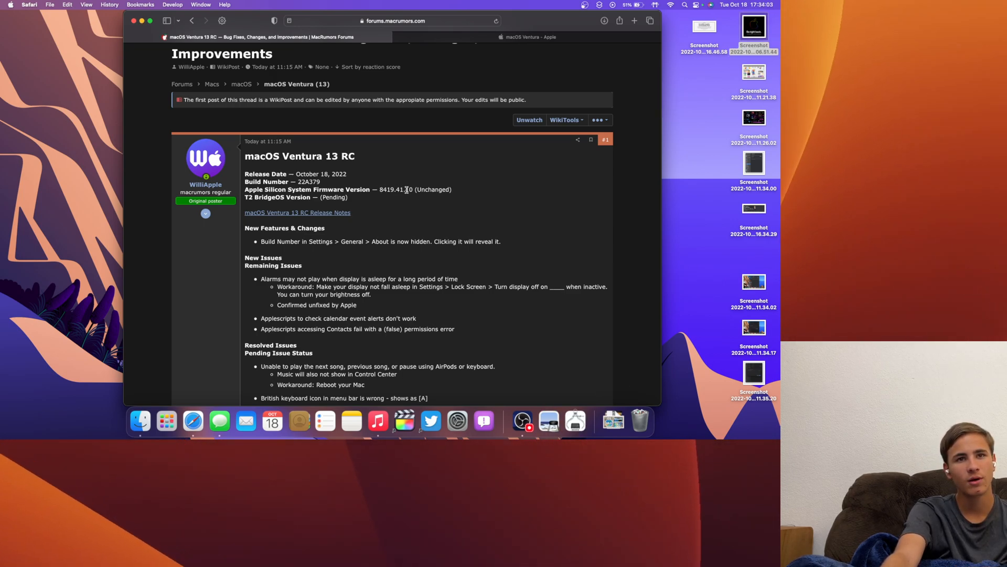
scroll(down, 3)
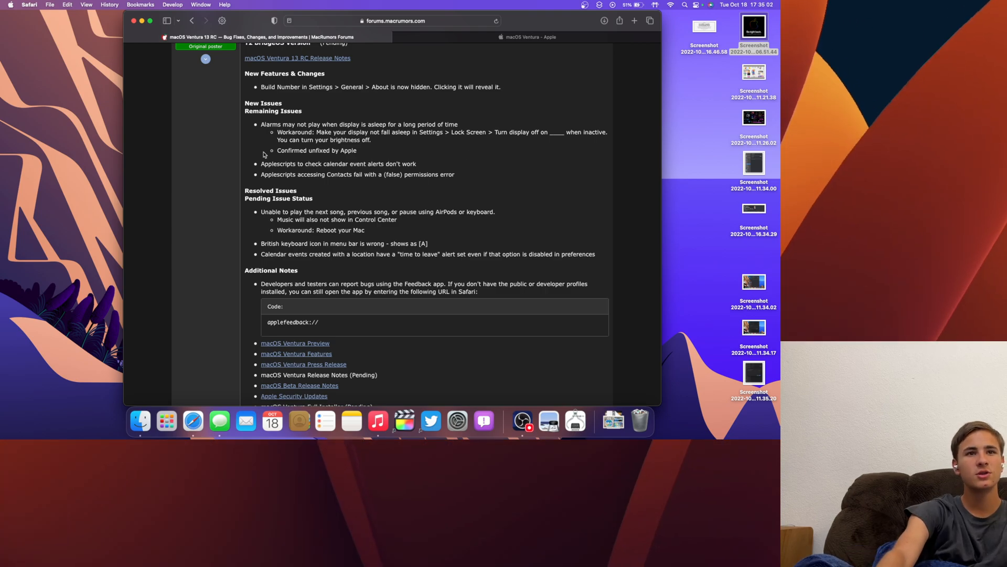
mouse_move(435, 232)
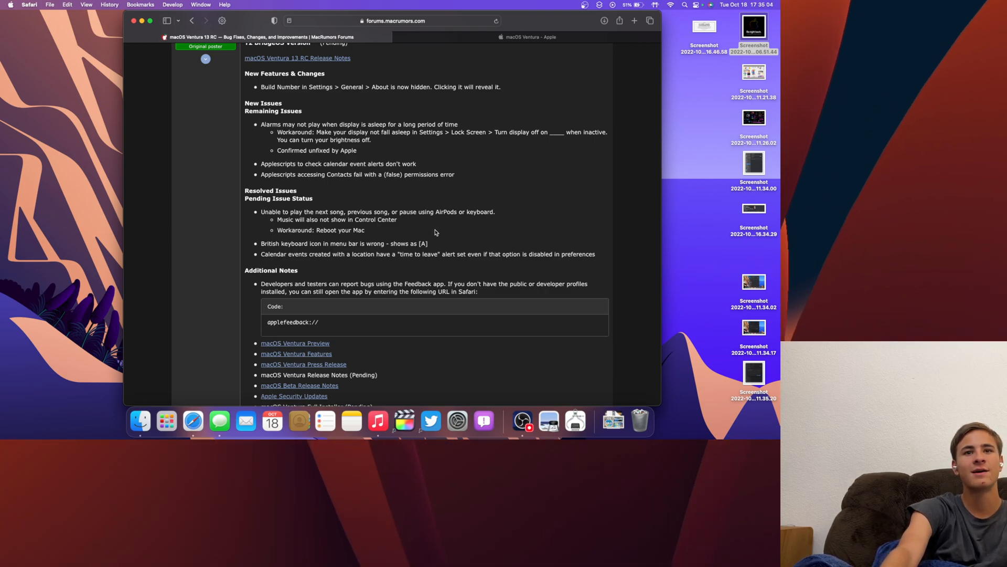
mouse_move(620, 240)
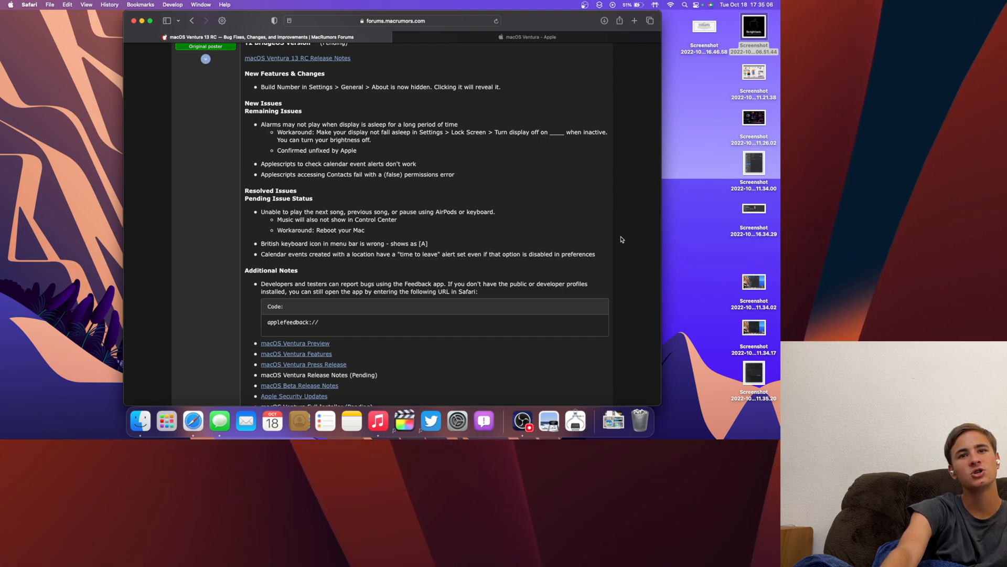
mouse_move(429, 252)
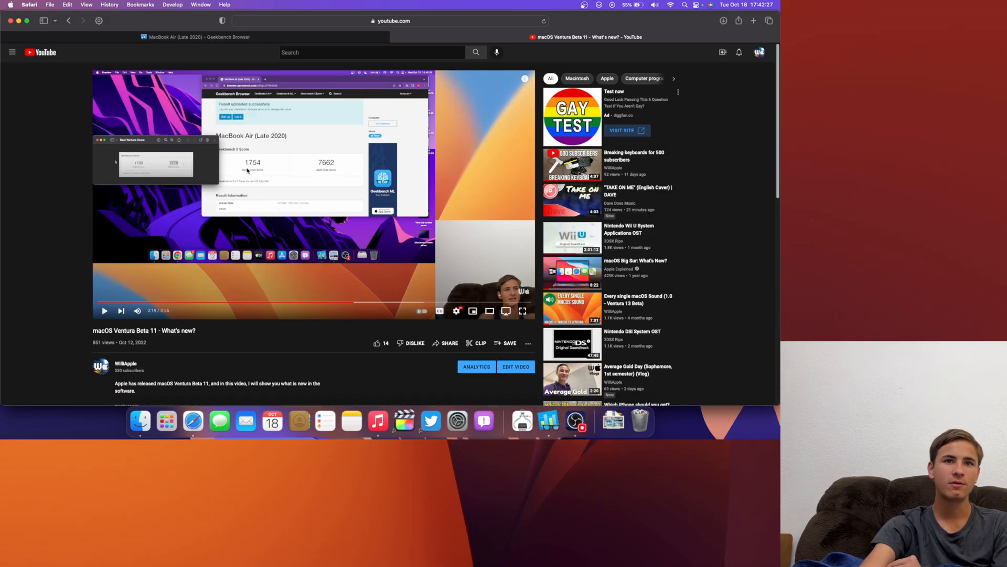
mouse_move(330, 170)
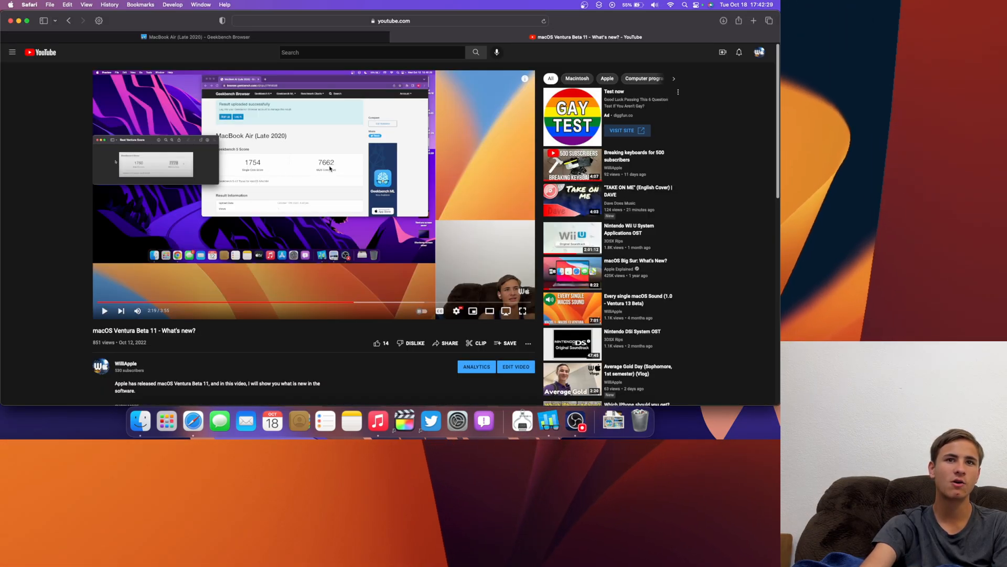
Compare the 1752 single-core and 7739 multi-core Geekbench result against the Beta 11 video's scores
click(195, 37)
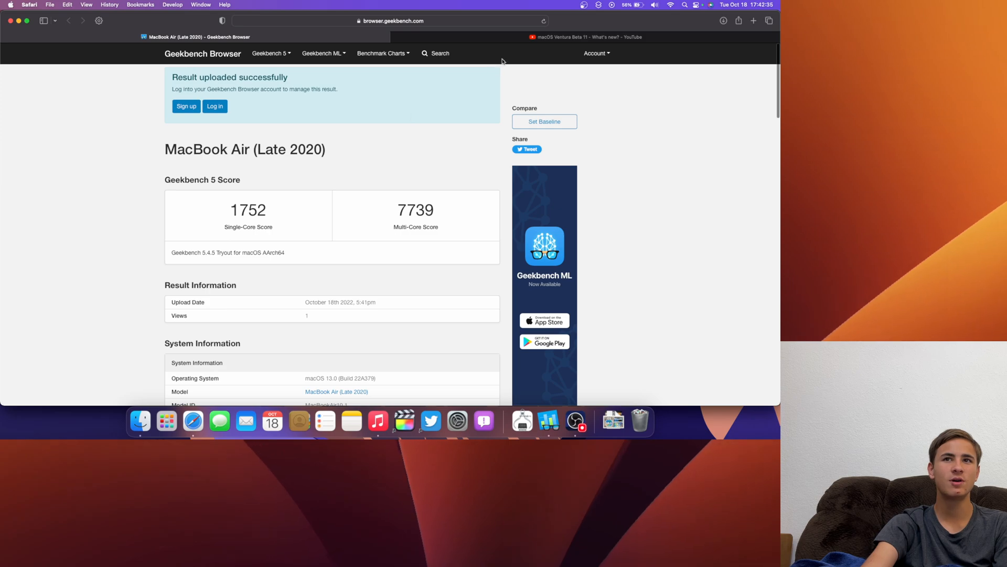
click(585, 37)
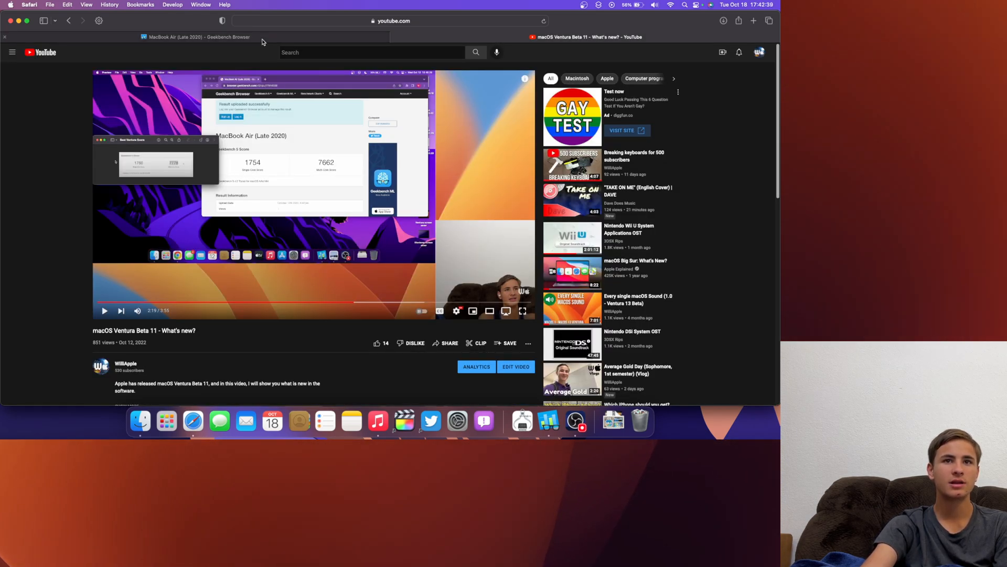
click(196, 36)
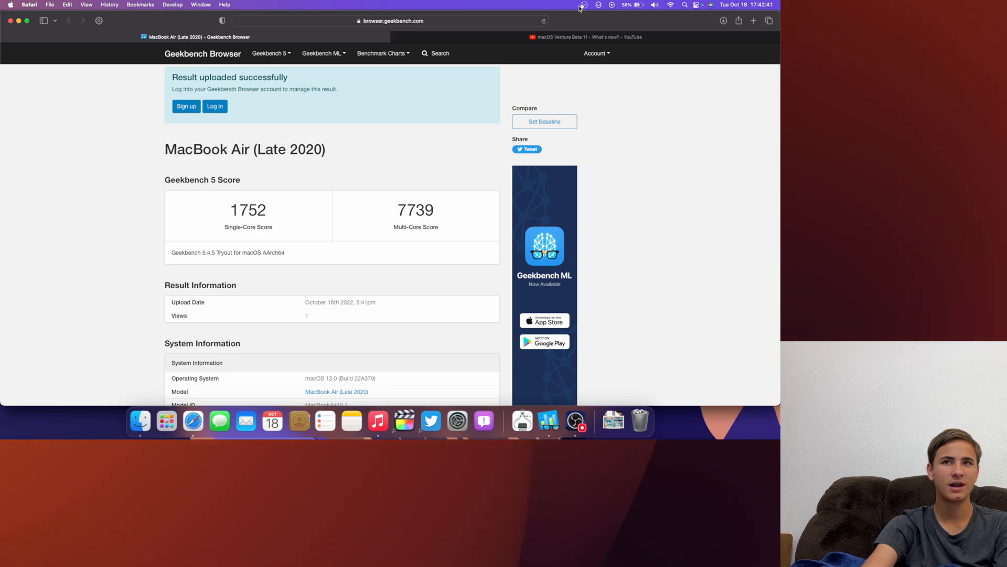
click(586, 37)
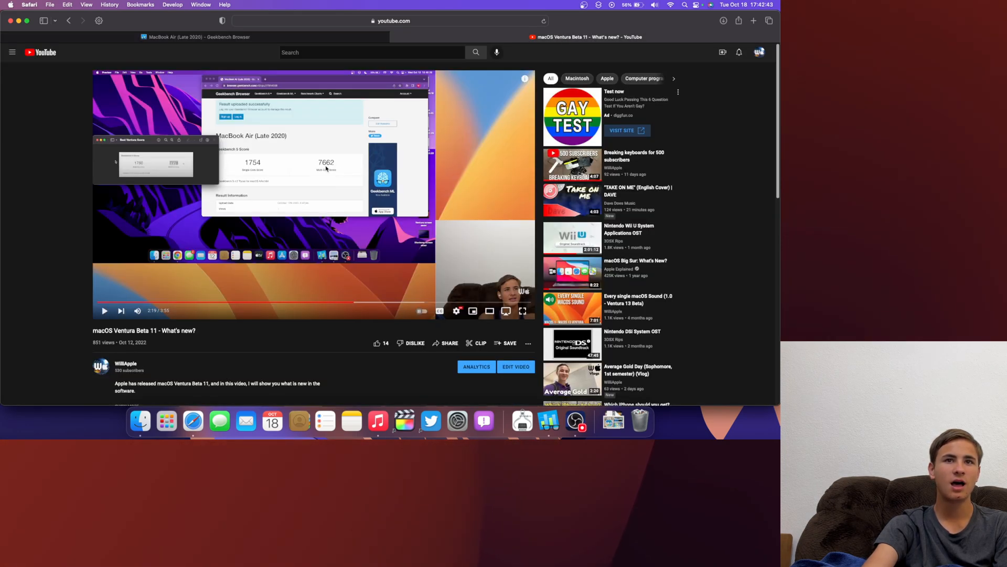
click(195, 37)
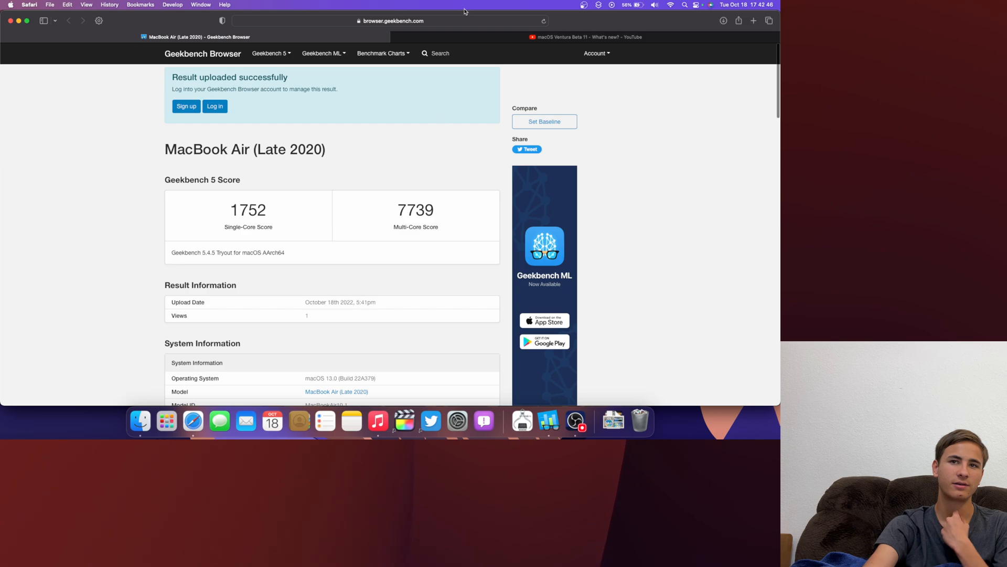
click(586, 36)
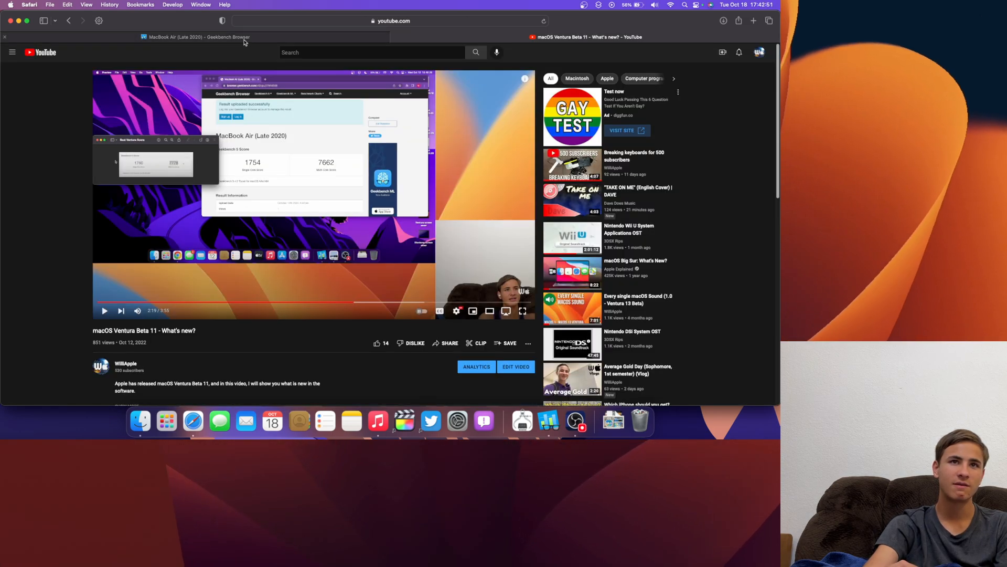
click(195, 36)
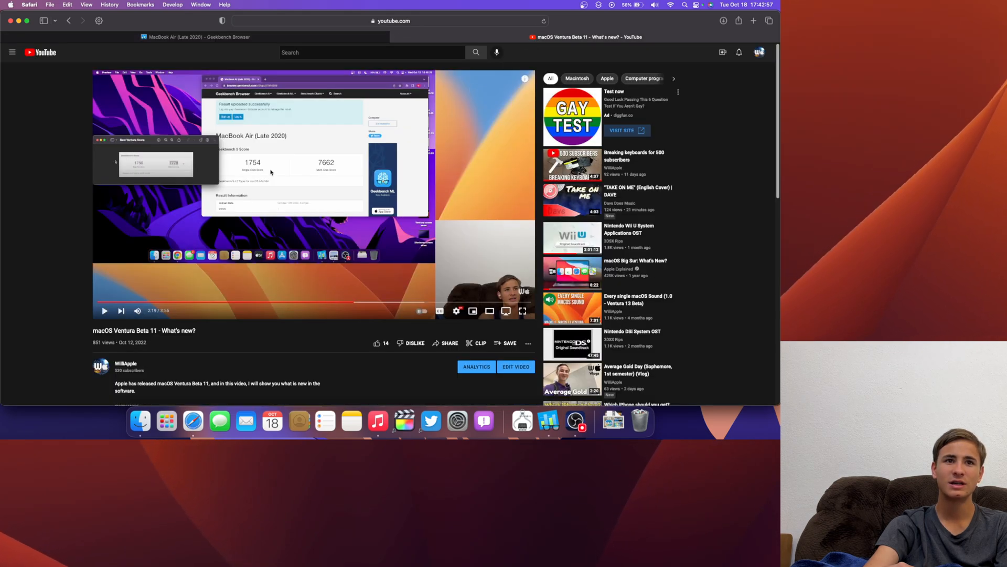
mouse_move(290, 68)
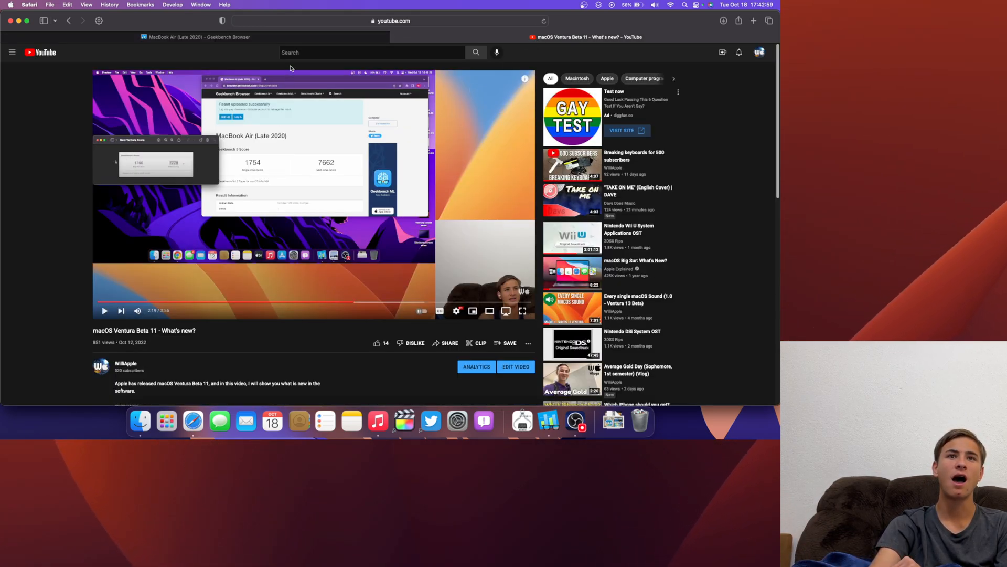
click(194, 36)
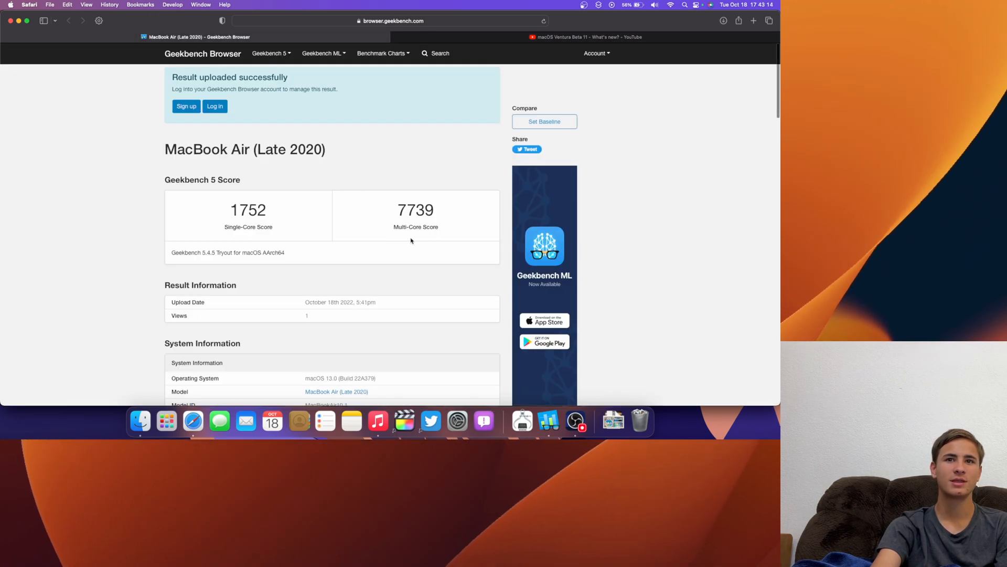
click(753, 20)
text(apple)
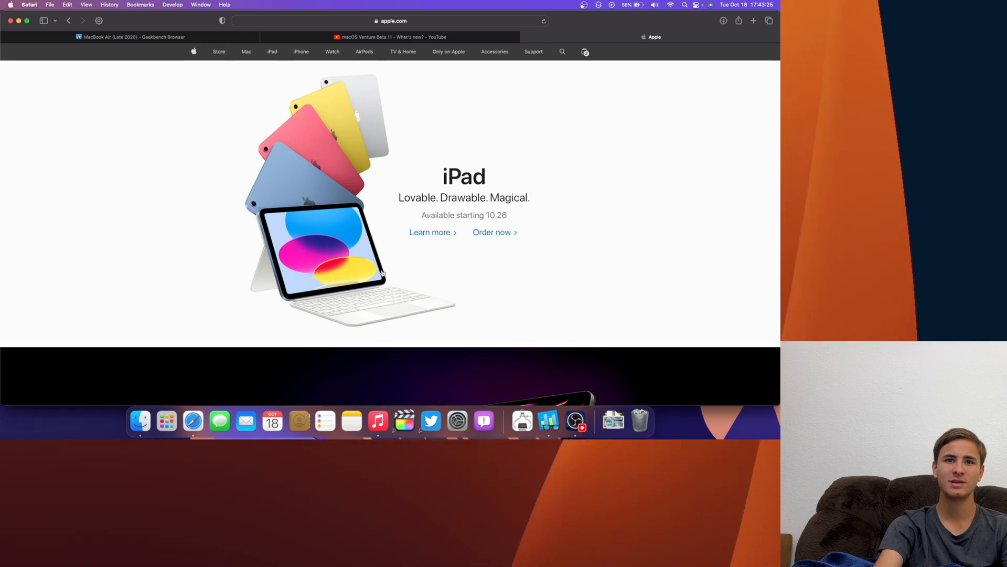
mouse_move(251, 272)
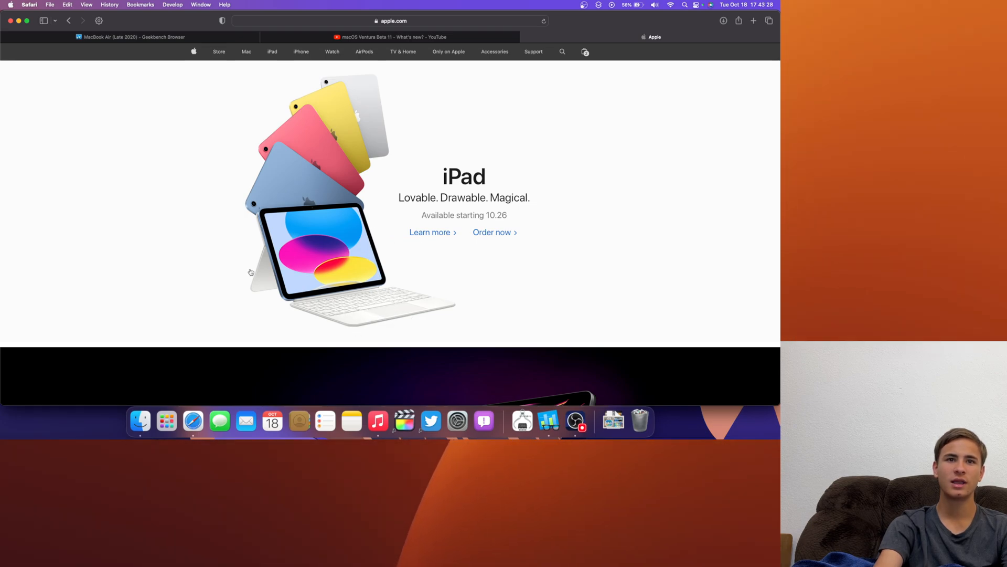
Scroll past the new iPad and iPad Pro banners on apple.com, then open the Mac section
scroll(down, 3)
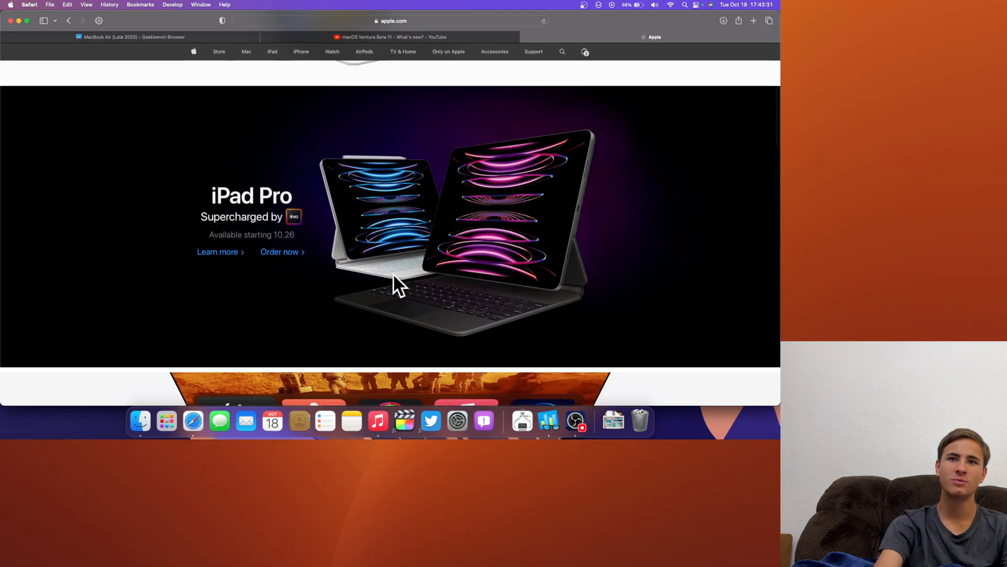
scroll(down, 3)
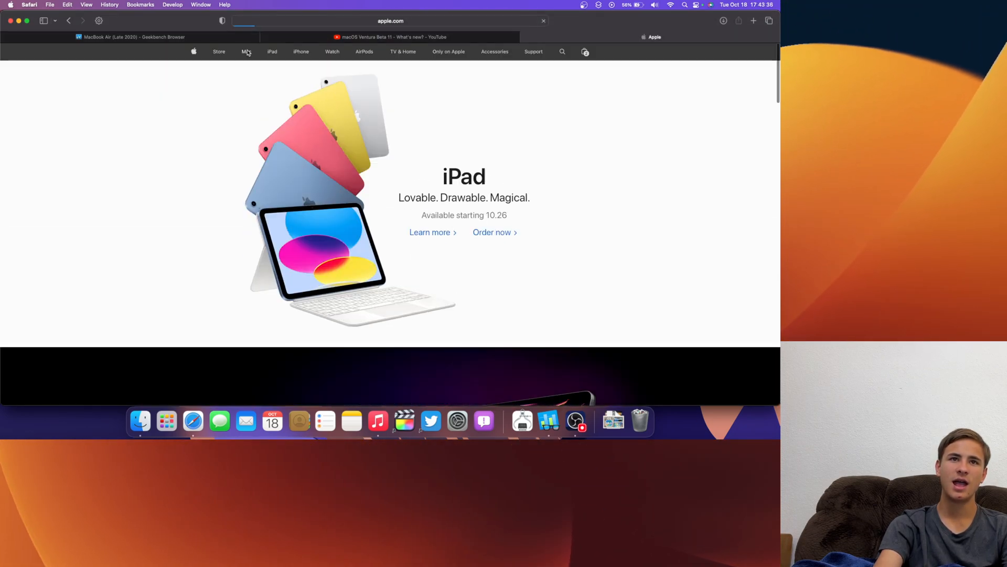
click(246, 51)
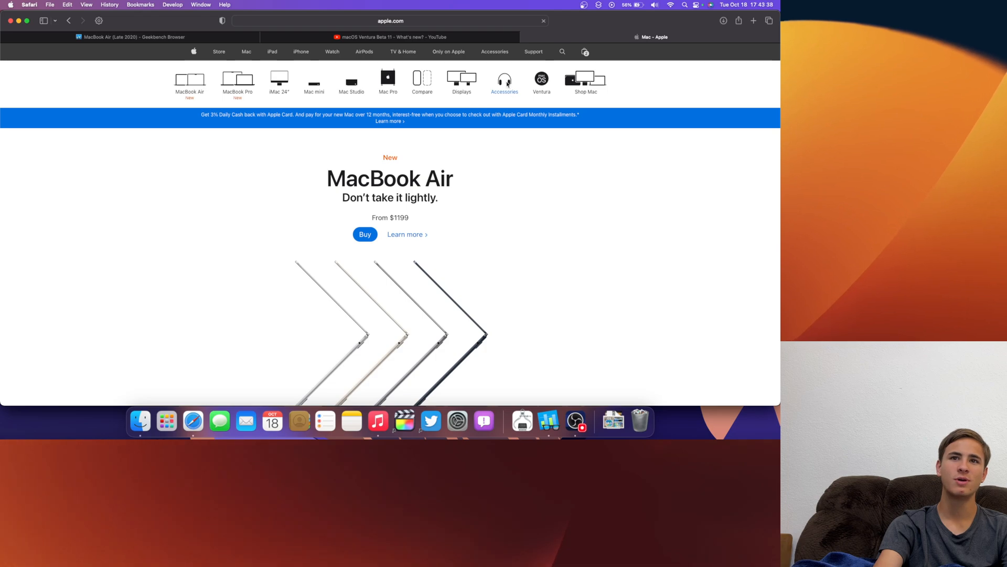
Browse Mac Accessories > Displays & Mounts to the Belkin iPhone Mount with MagSafe, then iPad
click(504, 83)
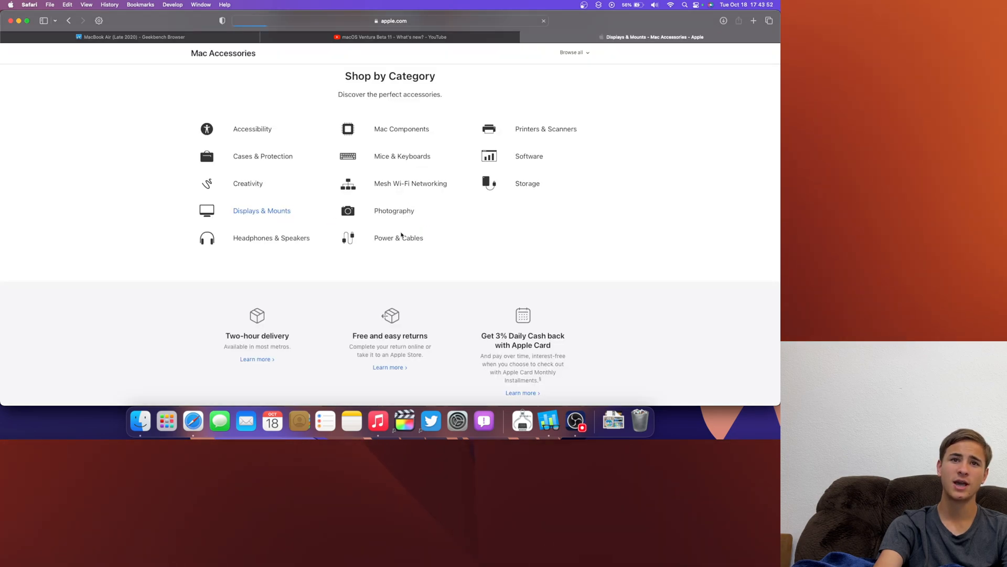
click(261, 210)
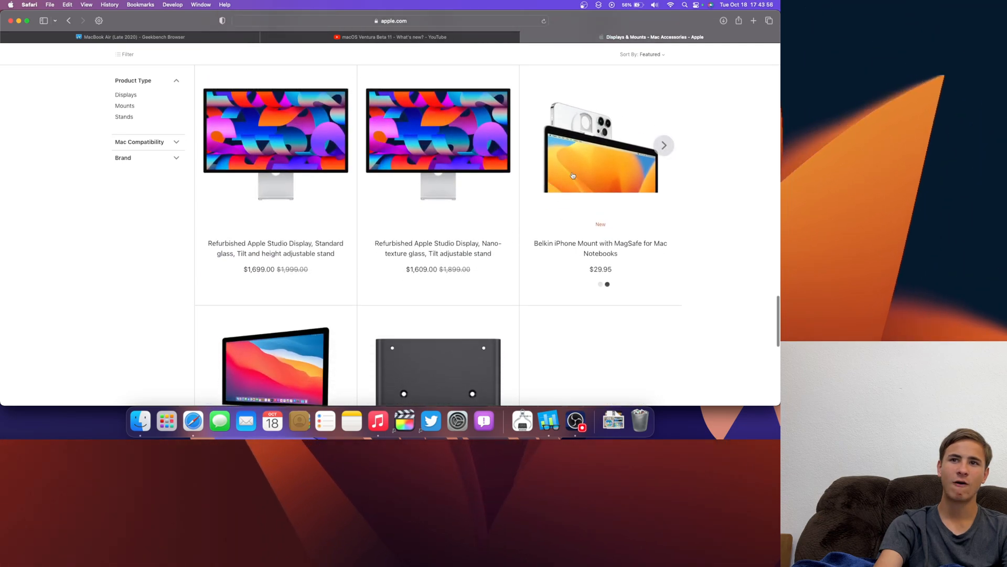
click(600, 145)
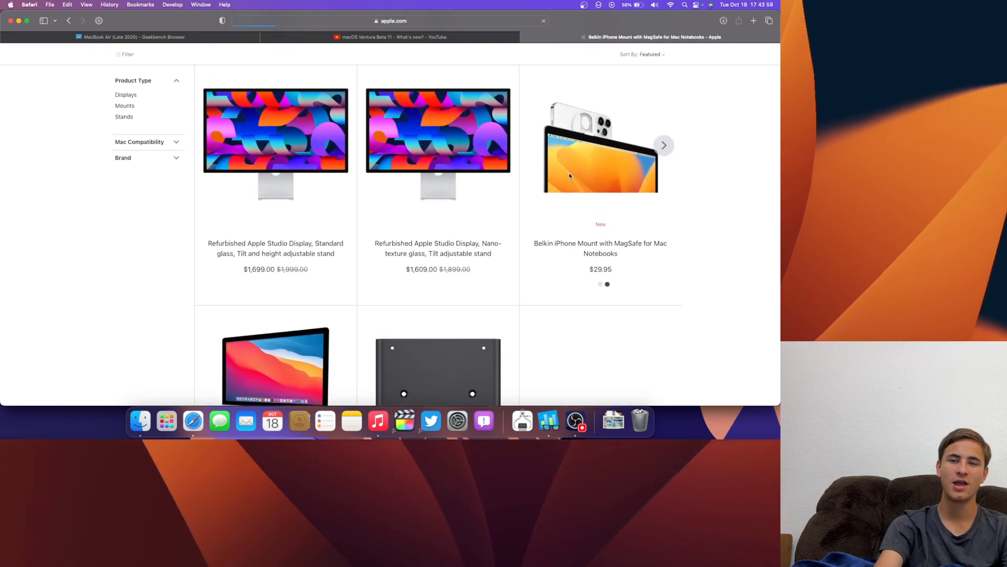
click(601, 145)
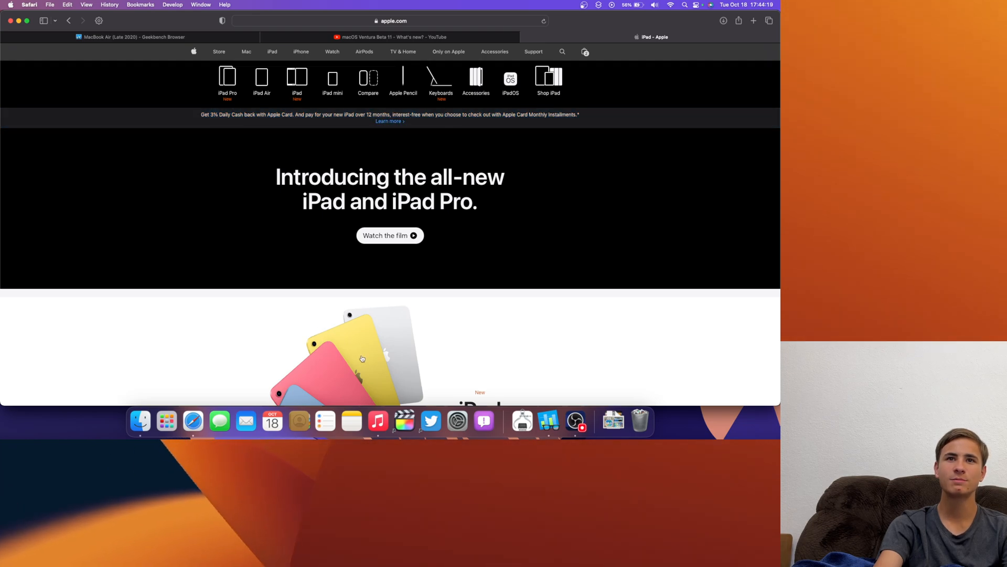
Scroll the Apple Pencil compatibility list to see which iPads each Pencil supports
scroll(down, 3)
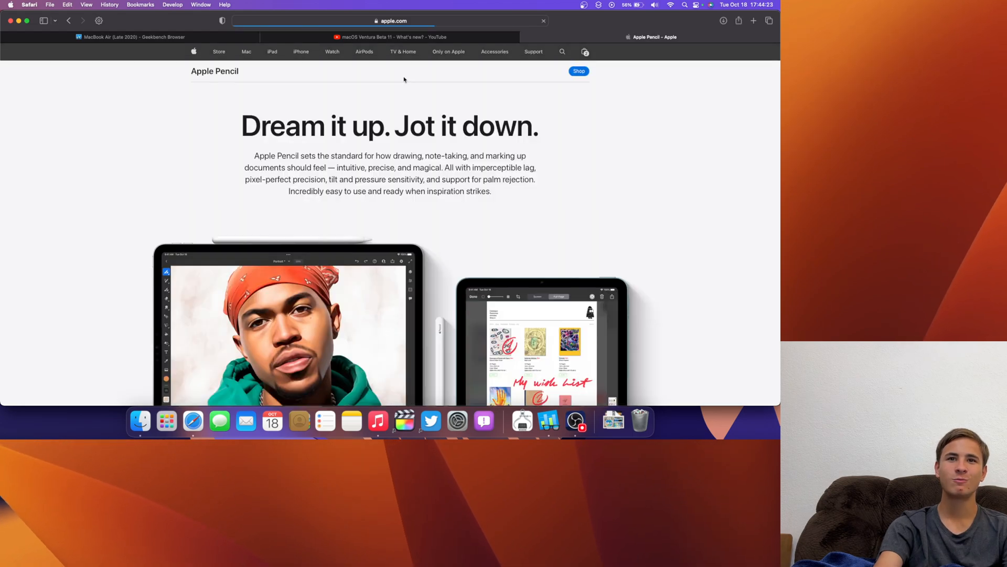
scroll(down, 3)
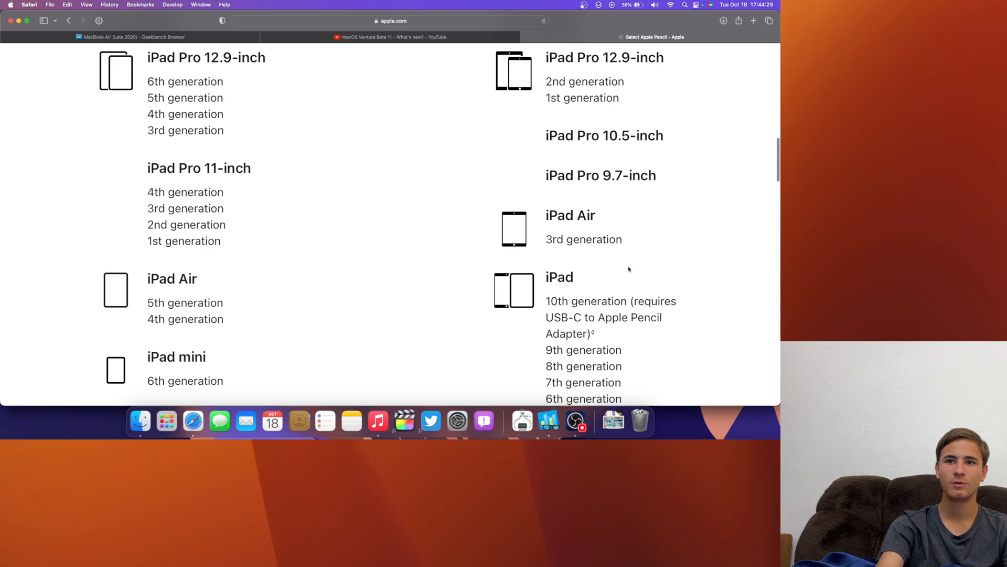
scroll(down, 3)
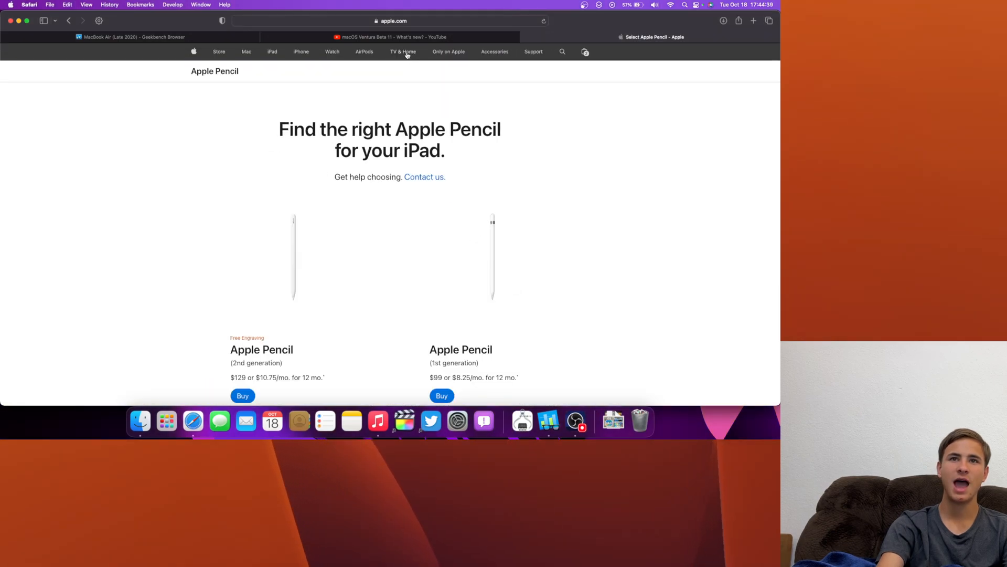
Browse the Buy Apple TV 4K page, then hide Safari to show the desktop
click(403, 51)
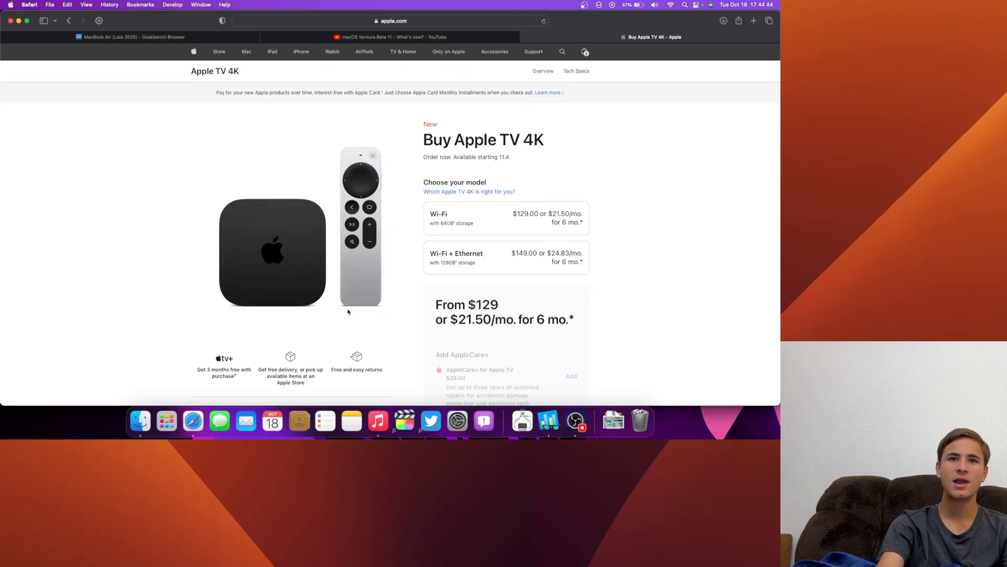
scroll(down, 3)
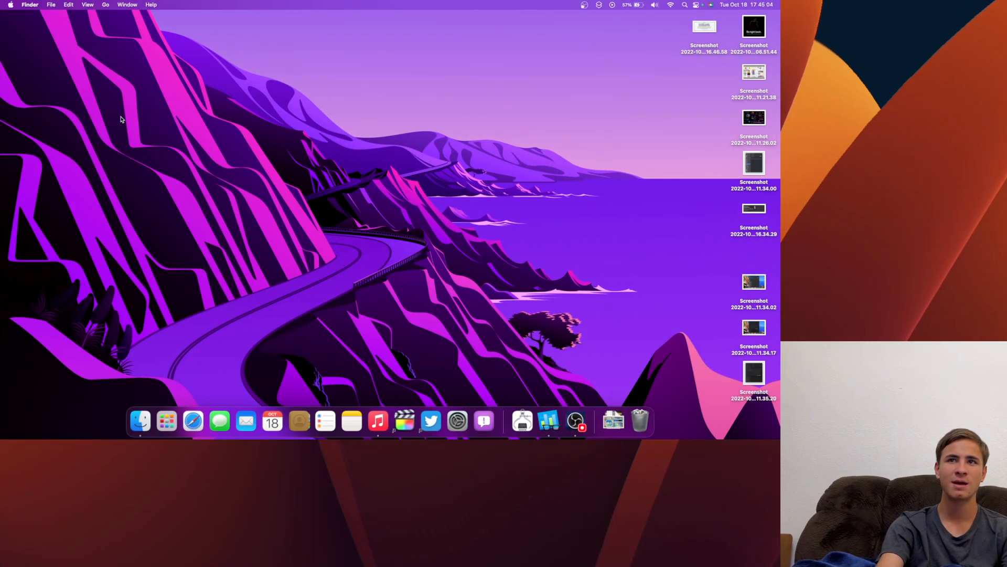
click(720, 490)
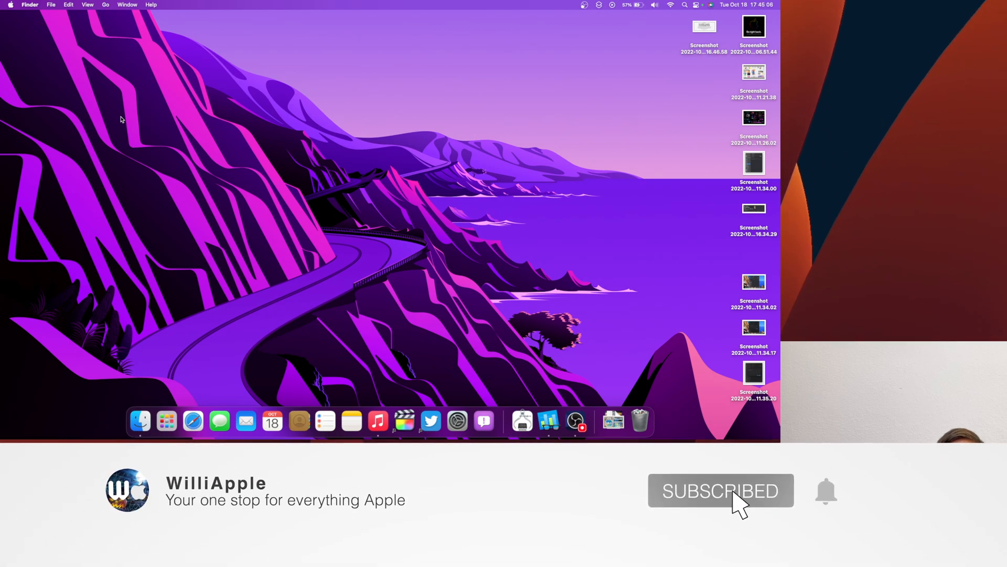